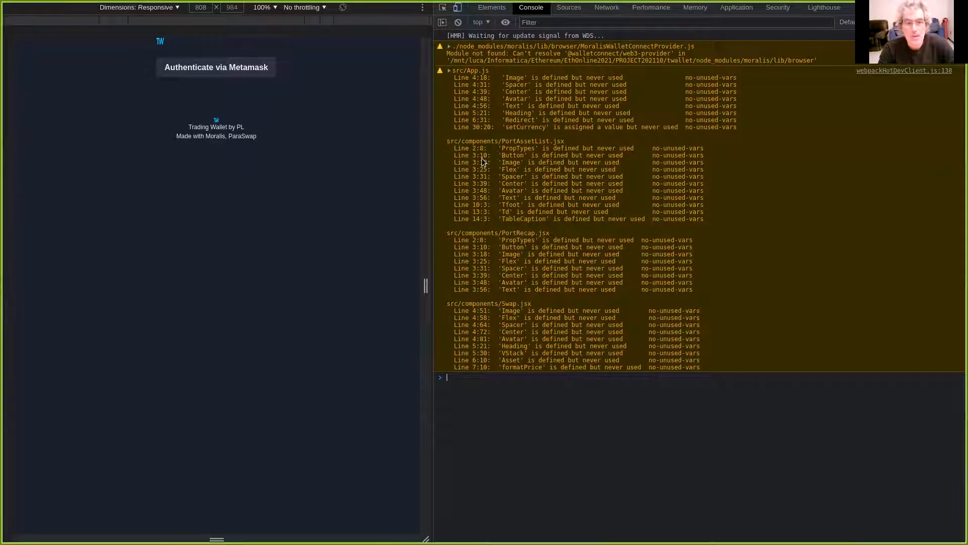
pyautogui.moveTo(451, 138)
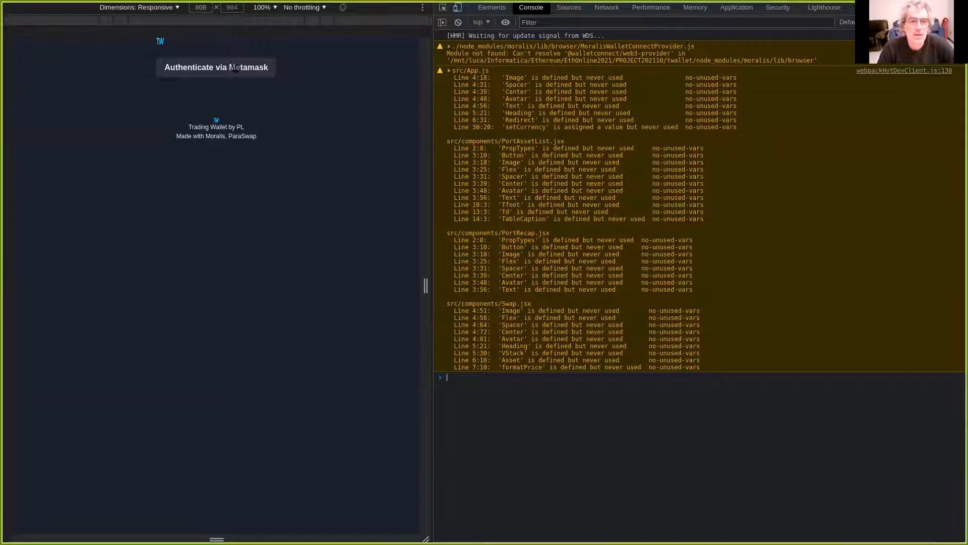
# - Authenticate via Metamask to connect the wallet and load the portfolio
pyautogui.click(216, 67)
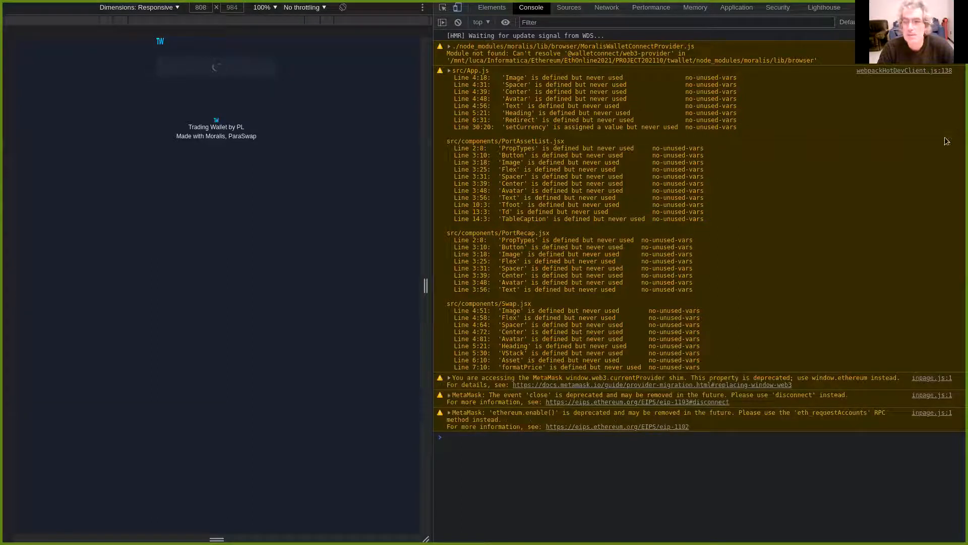
pyautogui.moveTo(916, 144)
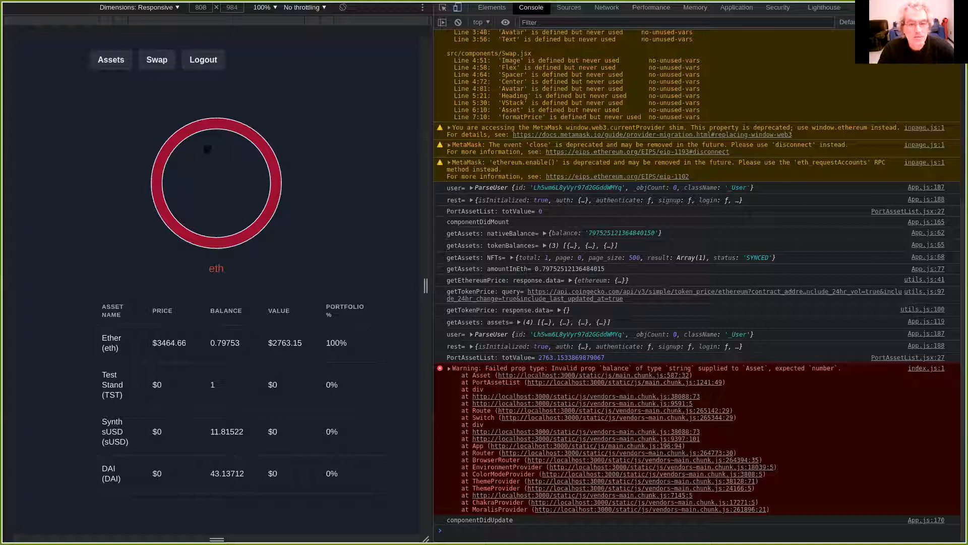
pyautogui.moveTo(236, 139)
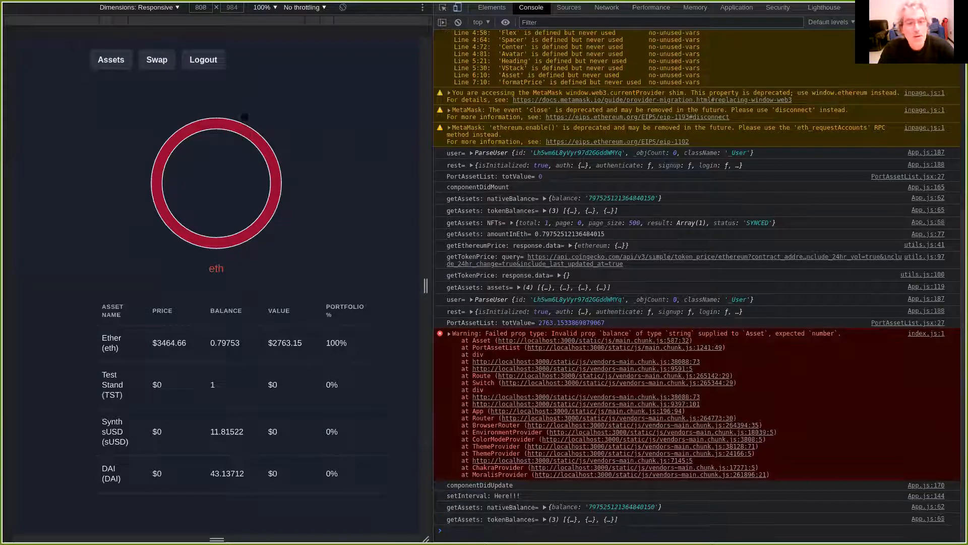
# - Review the asset table (Ether 0.79753, DAI 43.13712) and go to the Swap page
pyautogui.scroll(-3)
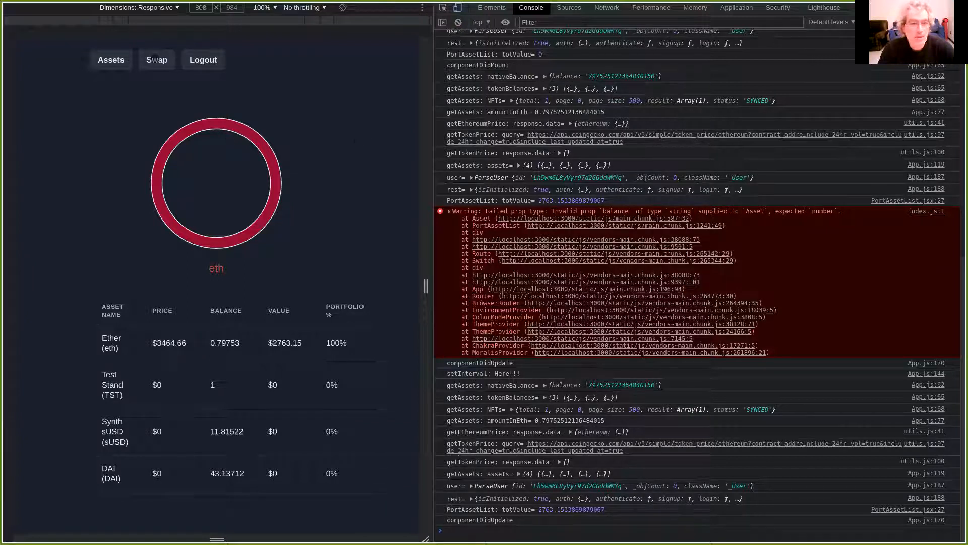
pyautogui.click(156, 60)
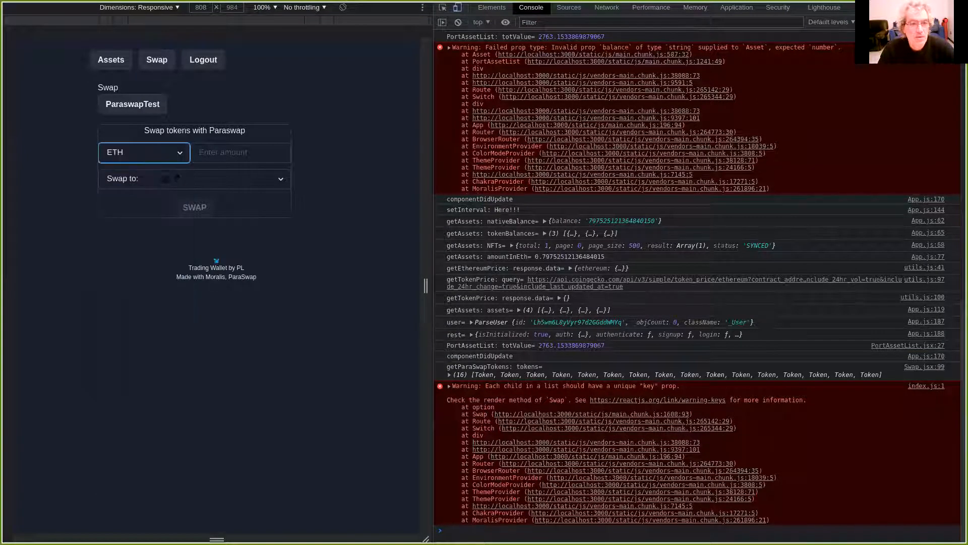
# - Set up a Paraswap swap of 0.2 ETH into DAI as the target token
pyautogui.click(193, 179)
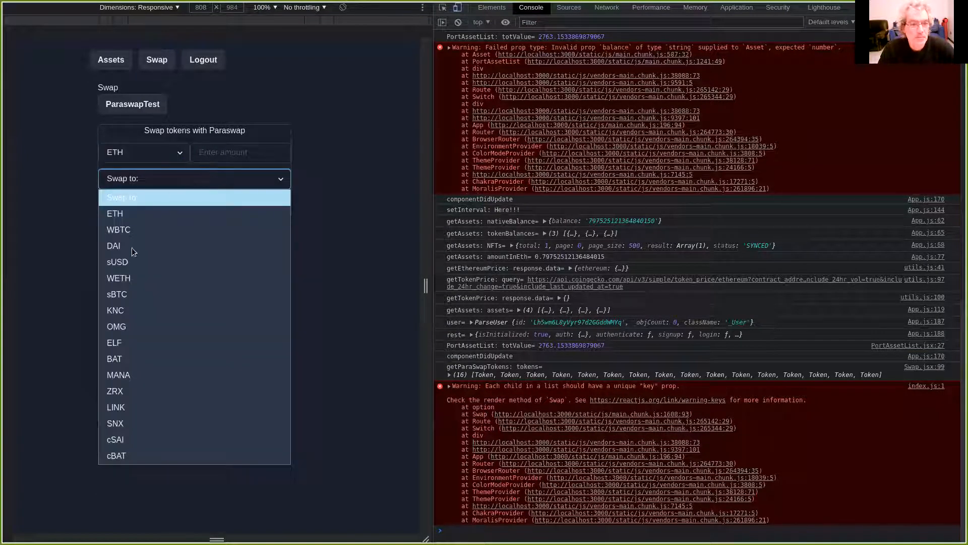
pyautogui.click(113, 245)
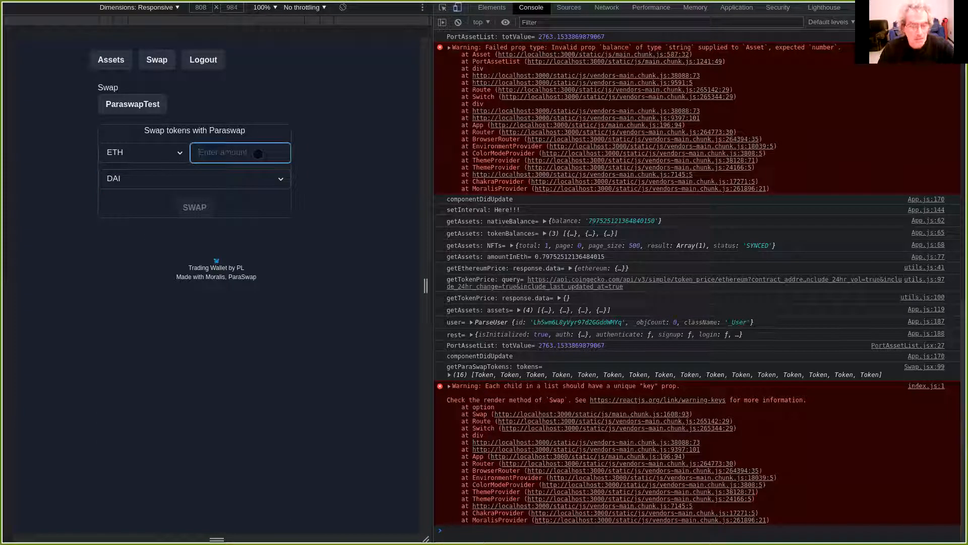
pyautogui.write('0.2')
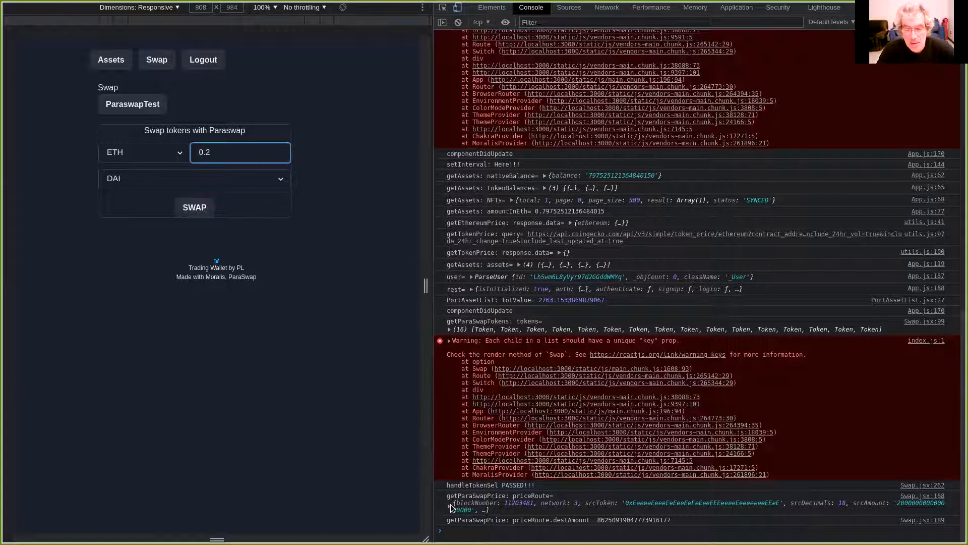
# - Expand and inspect the returned priceRoute object in the console
pyautogui.click(451, 314)
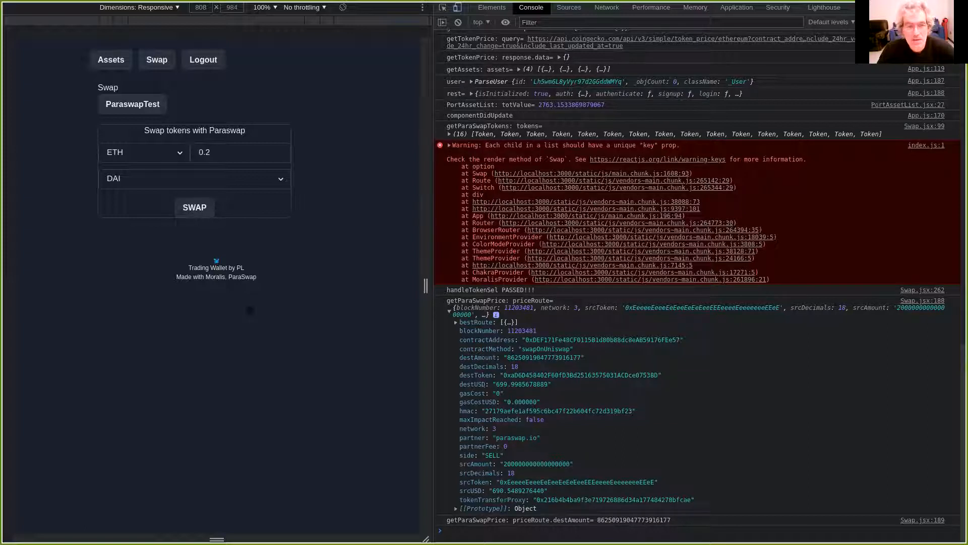
pyautogui.scroll(-3)
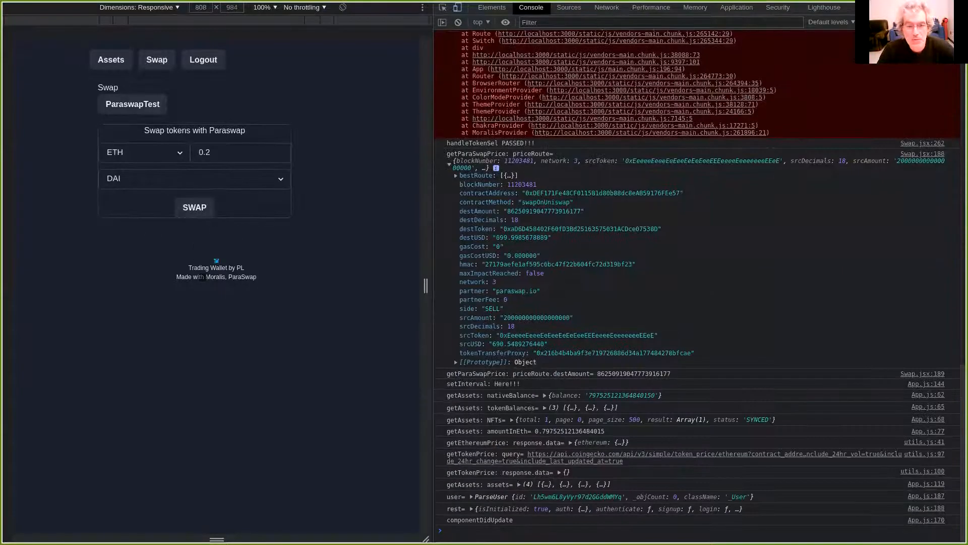
pyautogui.scroll(3)
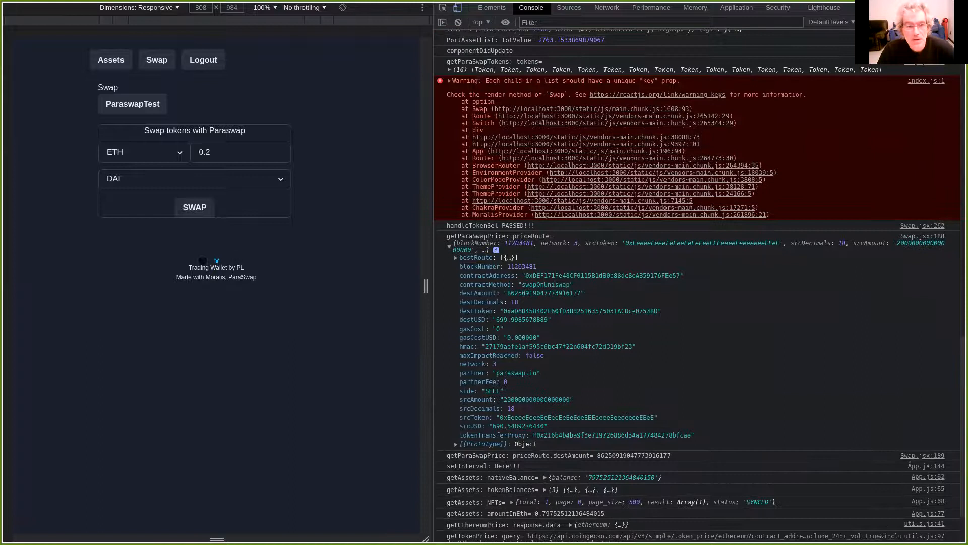
pyautogui.scroll(-3)
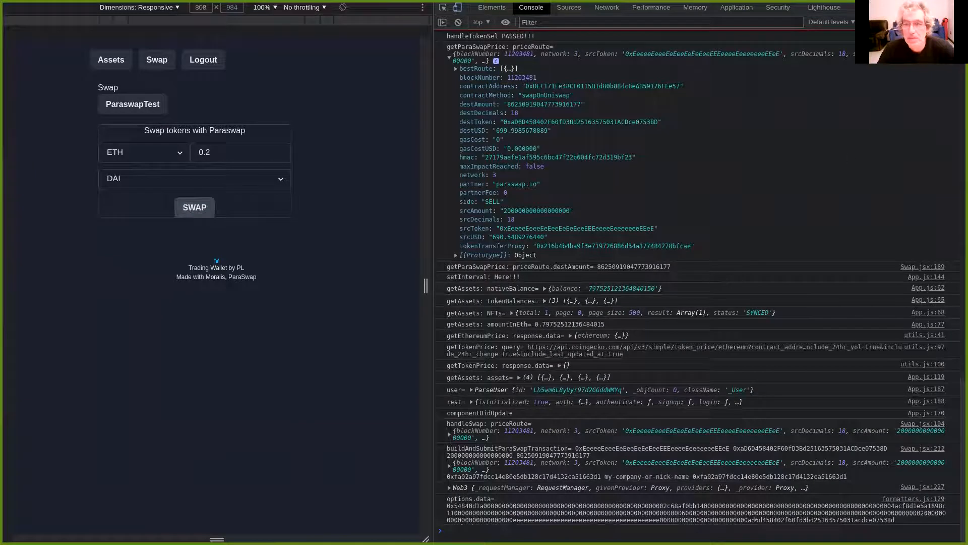
pyautogui.moveTo(906, 128)
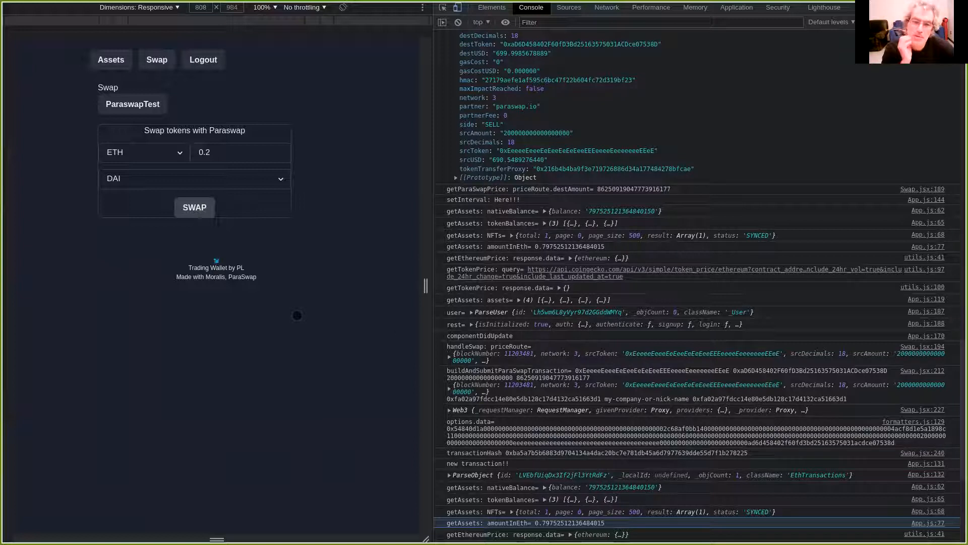
# - Return to the Assets overview to see the updated Ether and DAI balances
pyautogui.click(111, 59)
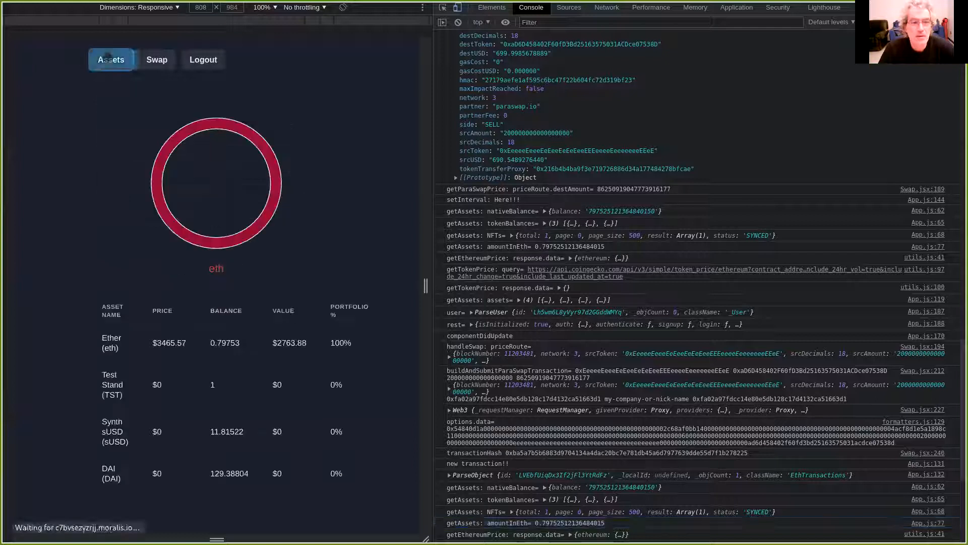
pyautogui.moveTo(324, 209)
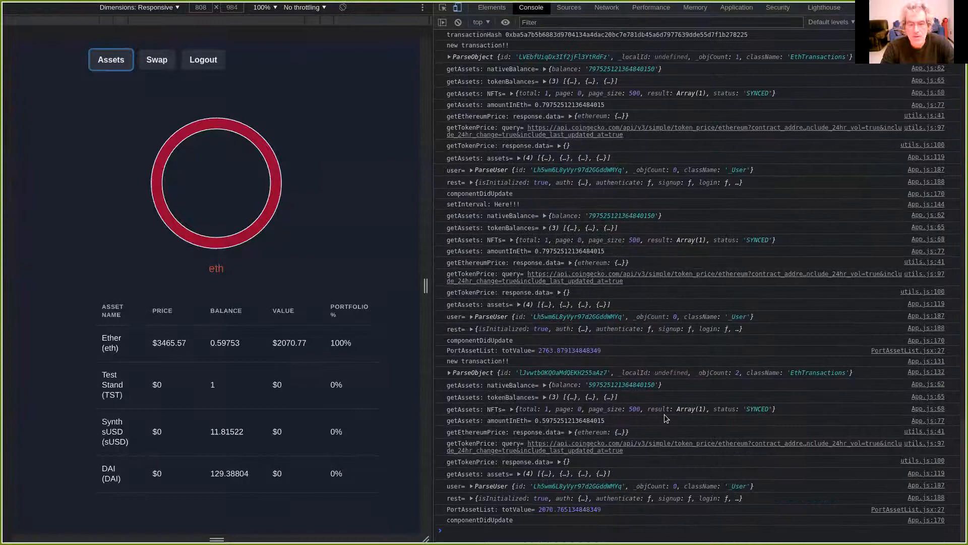
pyautogui.moveTo(566, 483)
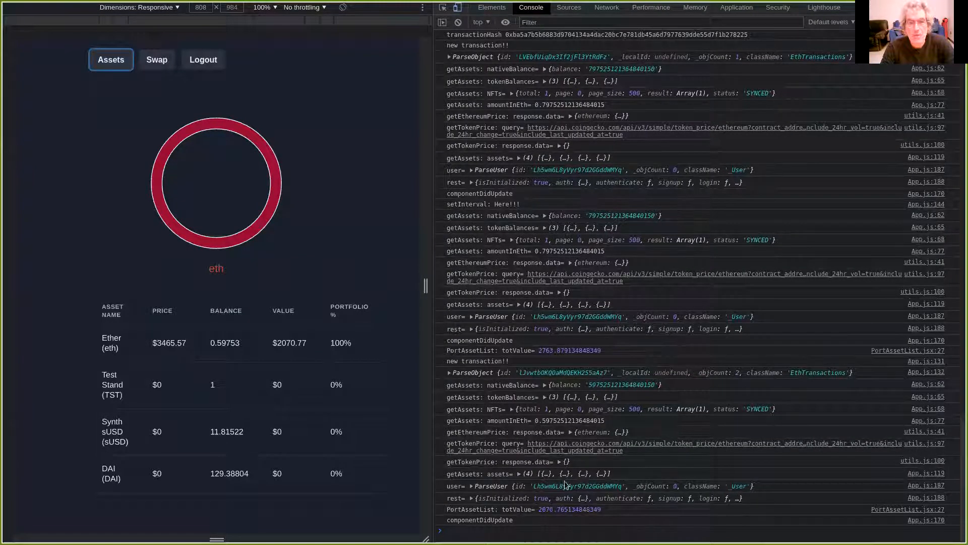